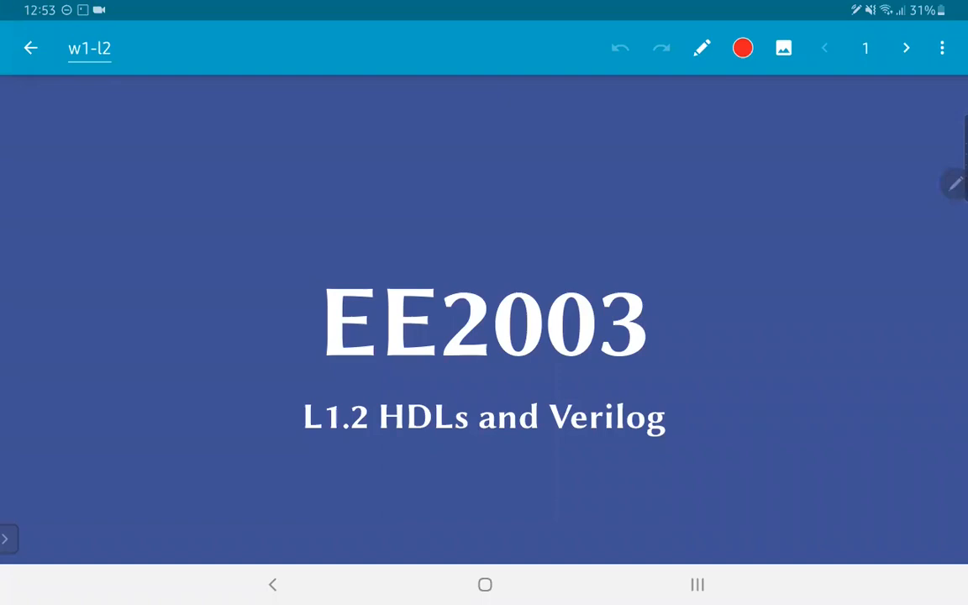
- Advance from the EE2003 title slide to page 2, the Outline slide
left_click(907, 47)
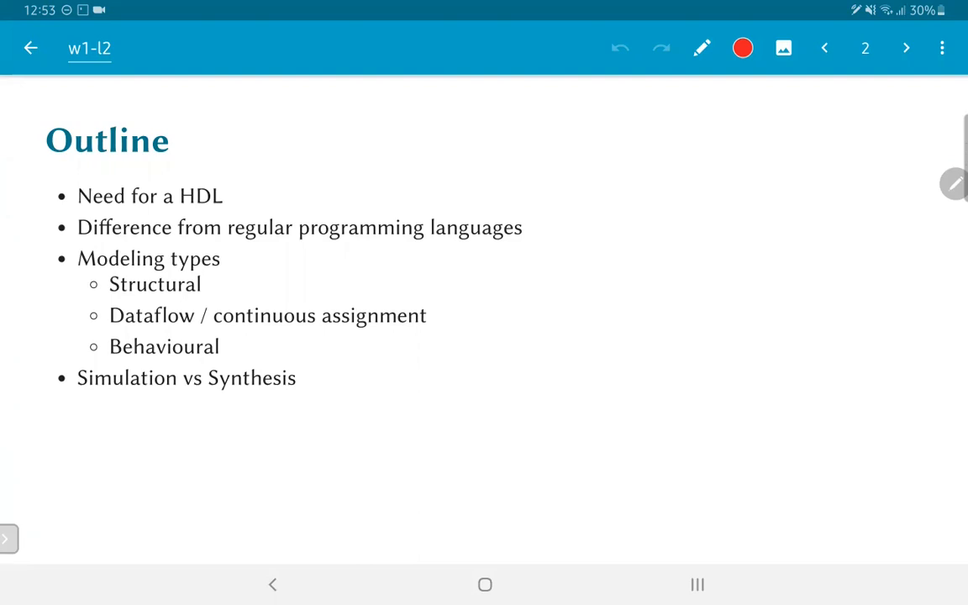
- Advance to page 3, the Hardware Description Languages slide
left_click(904, 47)
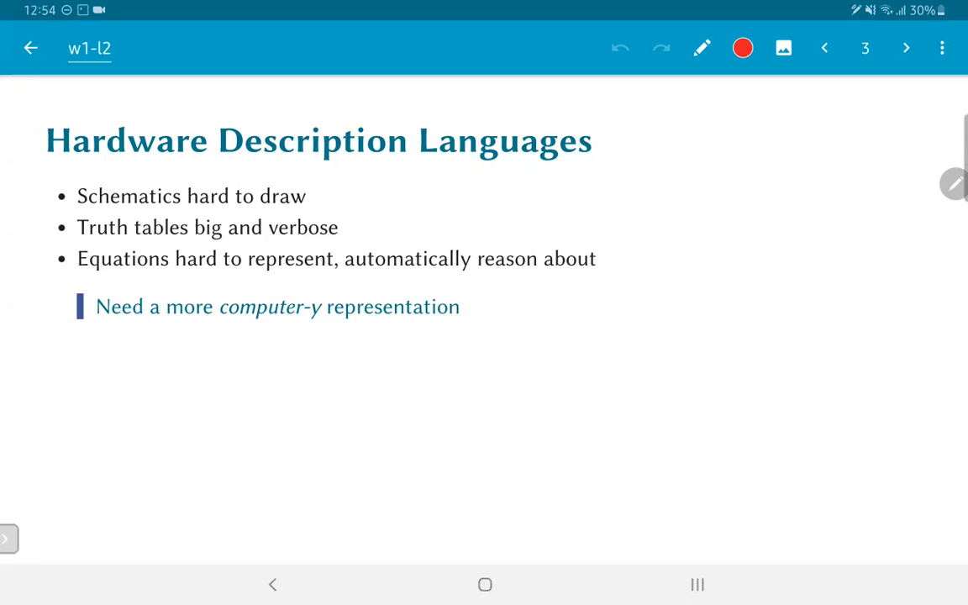
- Page through the Programming language! reveal to page 5, the shortcomings question
left_click(906, 47)
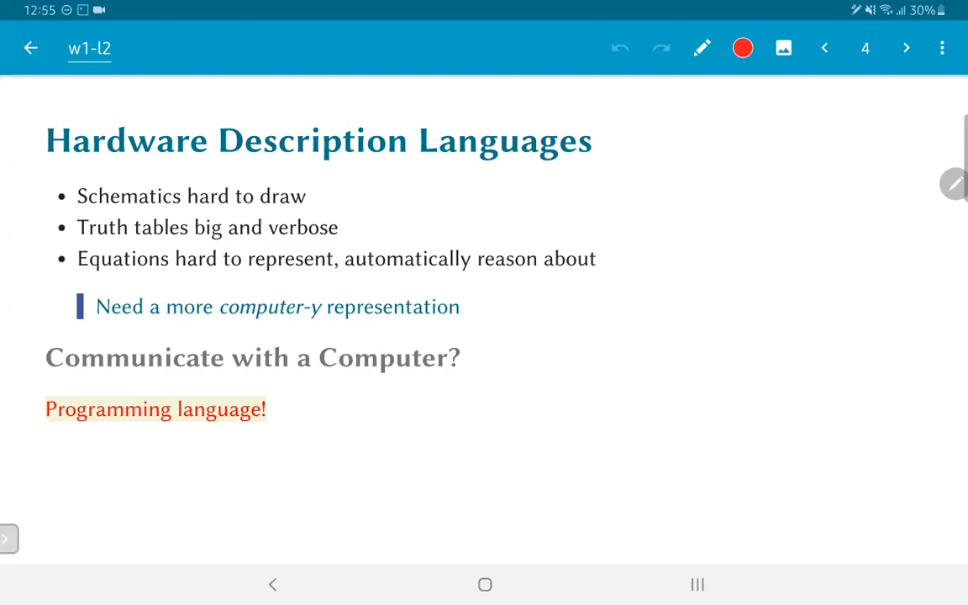
left_click(906, 47)
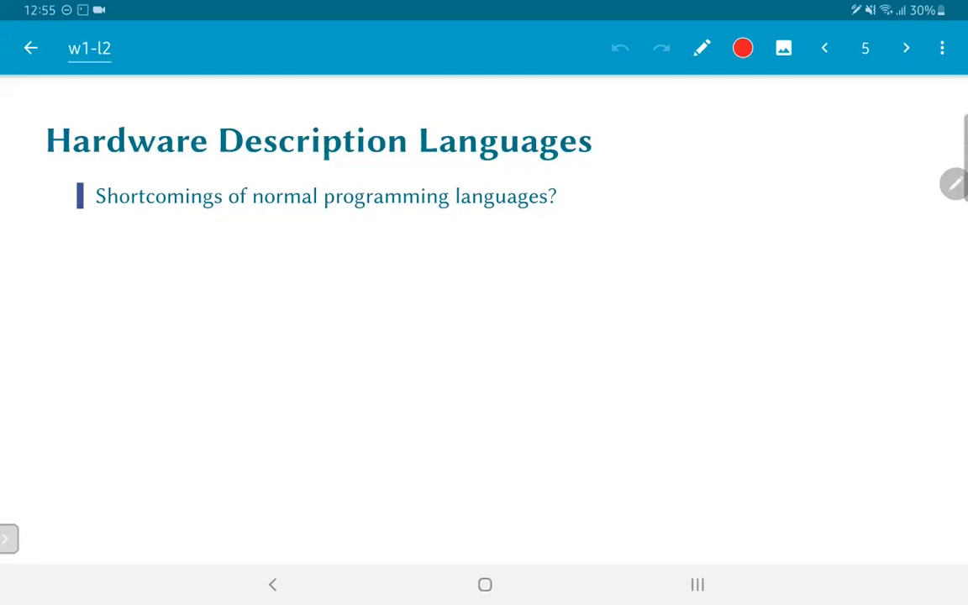
- Advance to page 6 listing memory model, time/clock and concurrency shortcomings
left_click(906, 47)
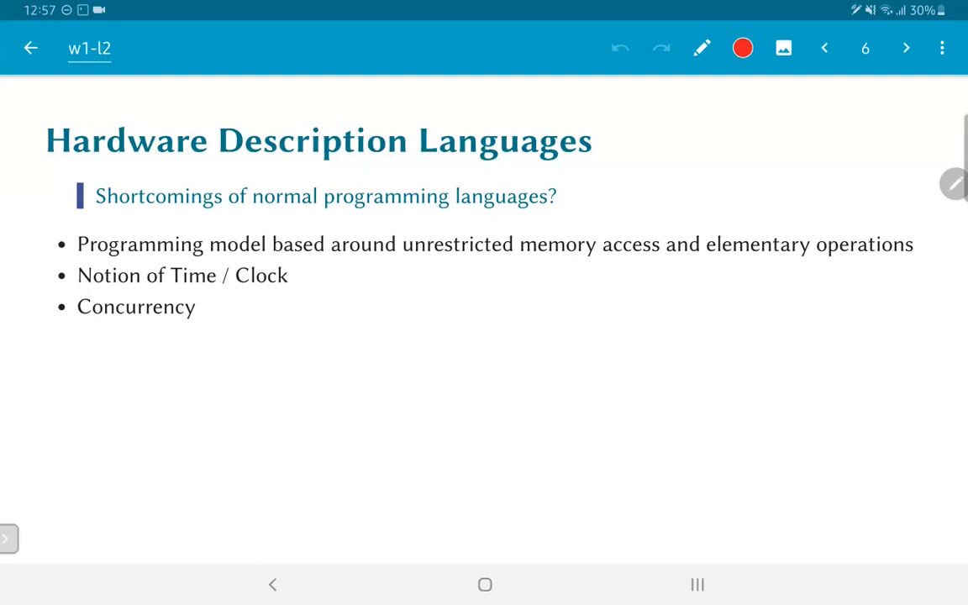
- Advance to page 7 adding 'May be synthesizable to hardware - but not guaranteed!'
left_click(906, 47)
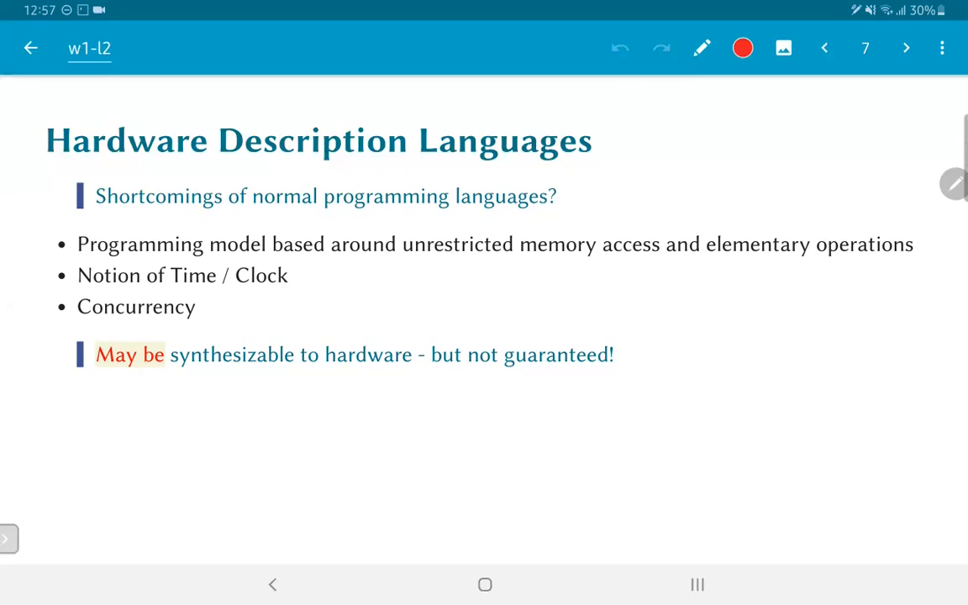
- Advance to page 8, Examples of HDLs: Verilog, VHDL, SystemC, BlueSpec/Chisel
left_click(906, 47)
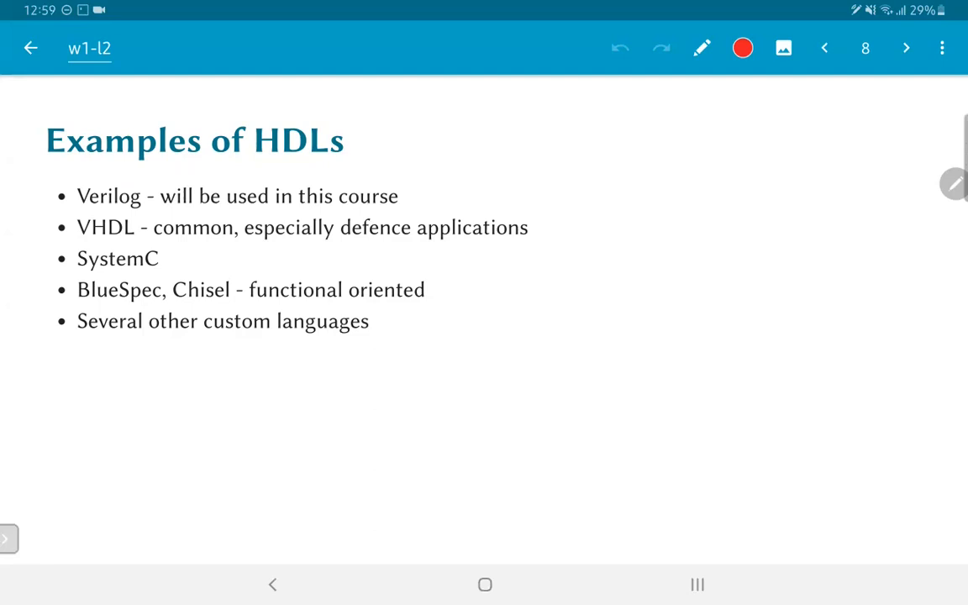
- Page through the Verilog slide to page 10 with the function-call key concept
left_click(906, 47)
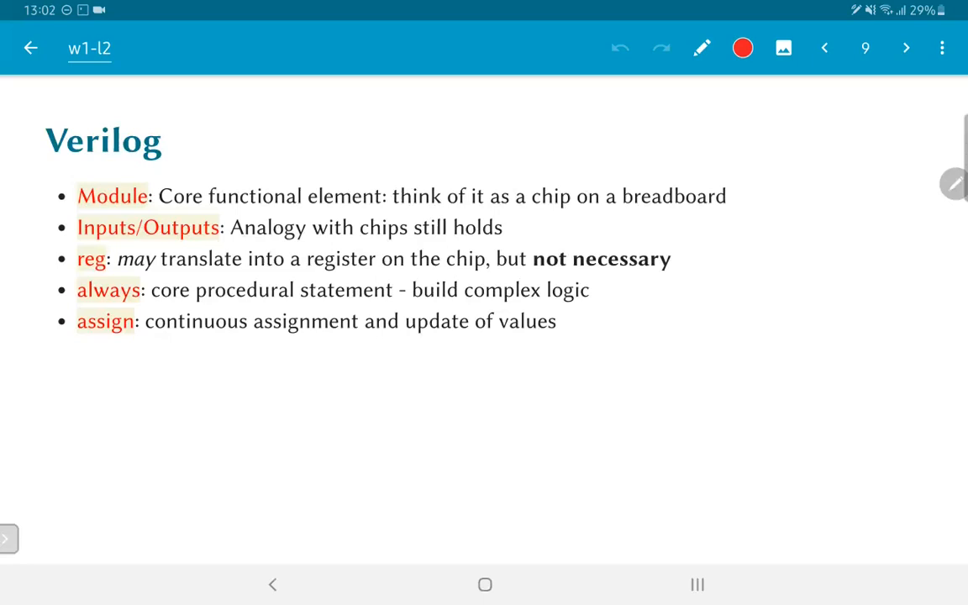
left_click(906, 47)
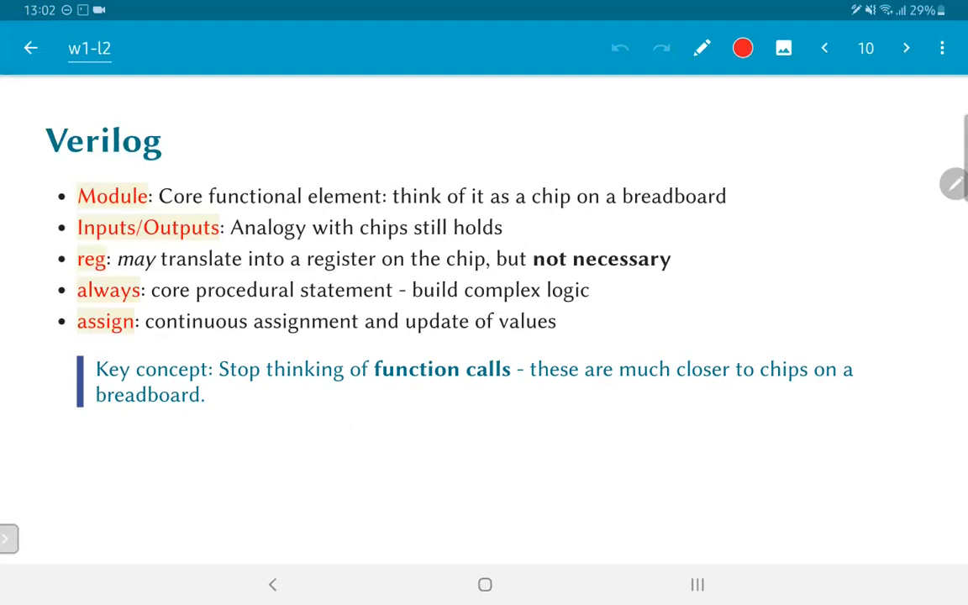
- Page through Uses of HDL to page 12, the first Combinational Modeling slide
left_click(906, 47)
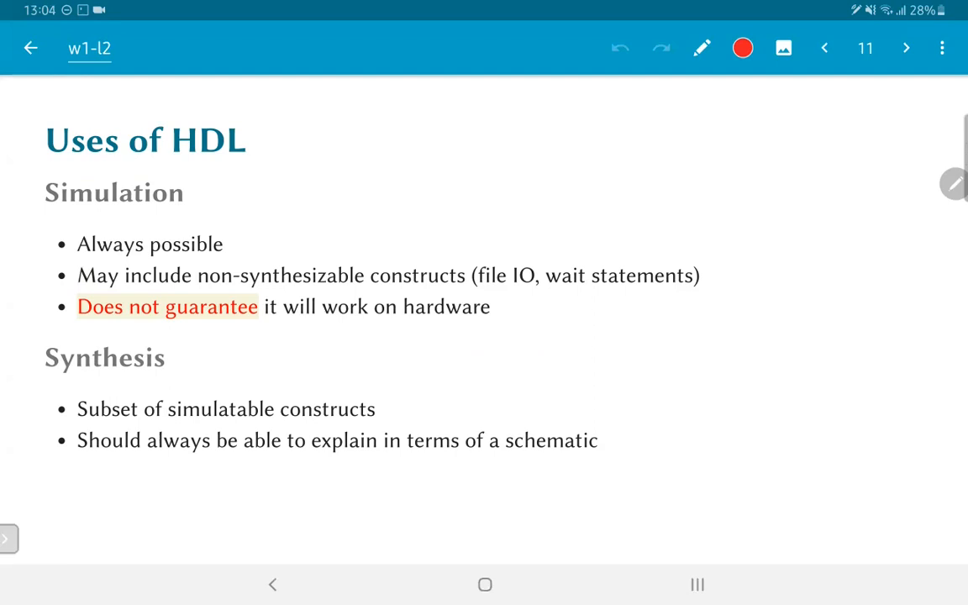
left_click(906, 47)
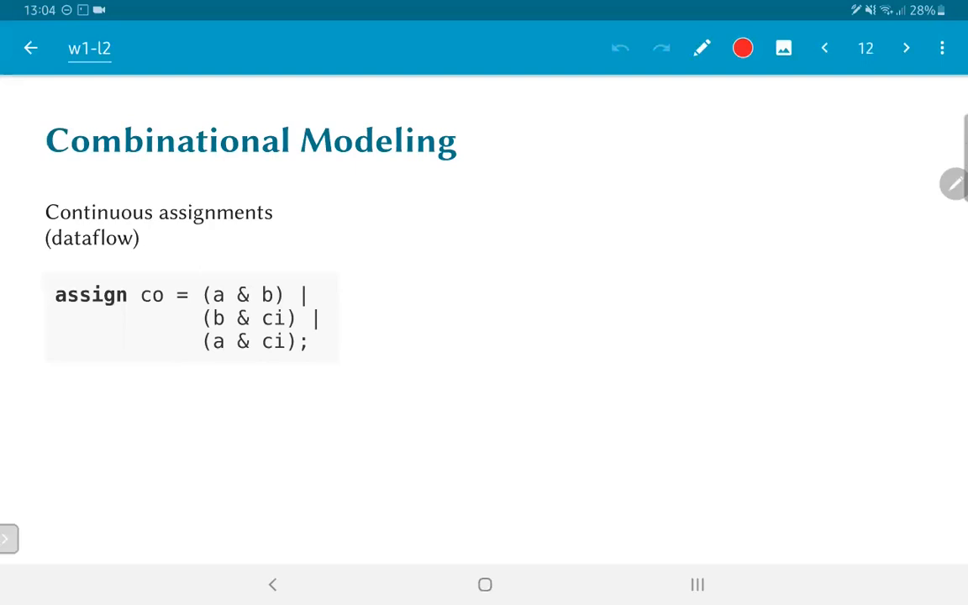
- Page on to page 14 showing dataflow, structural and behavioural modeling styles
left_click(906, 47)
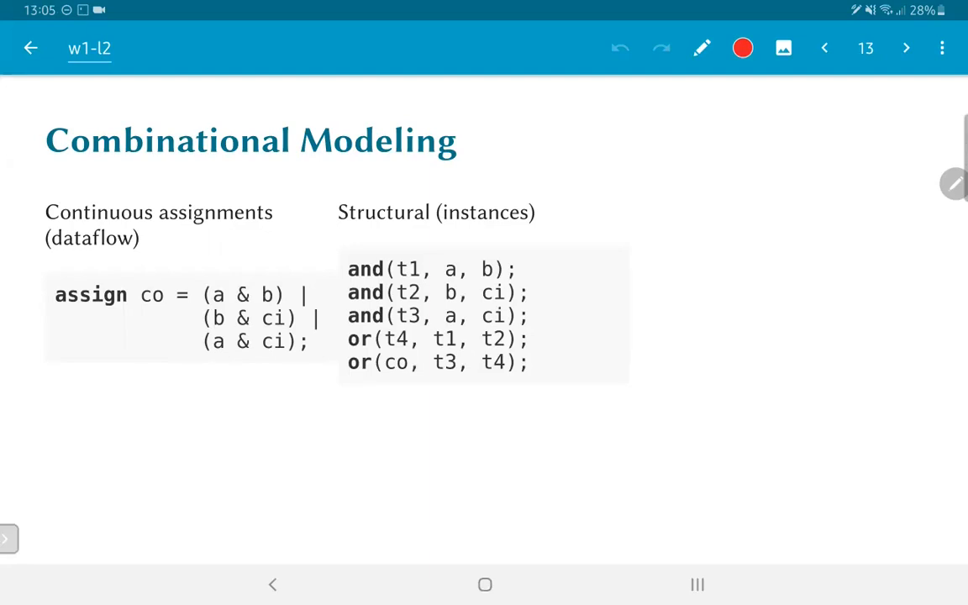
left_click(906, 47)
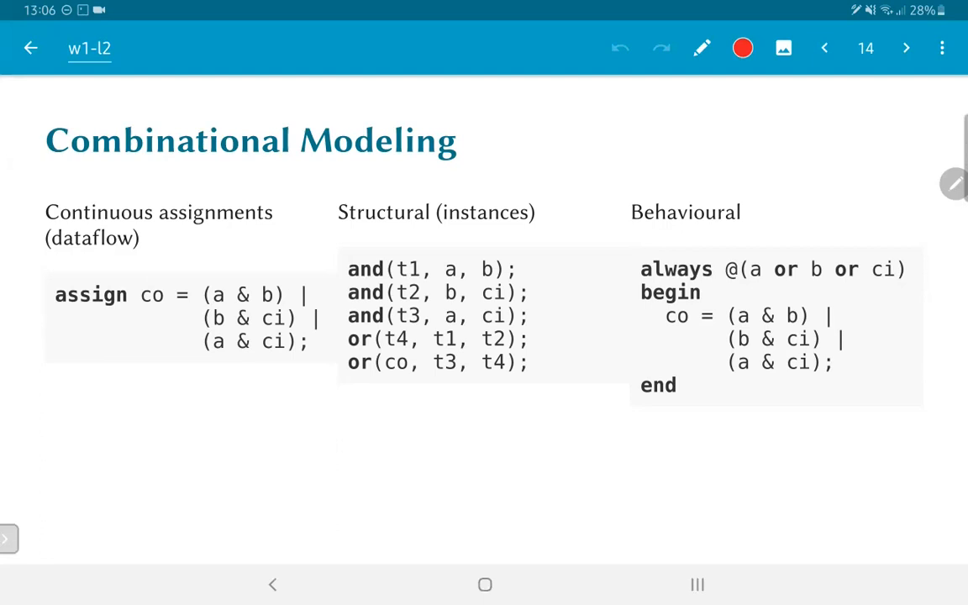
- Advance to page 15, Sequential Modeling with the D-flip-flop always block
left_click(906, 47)
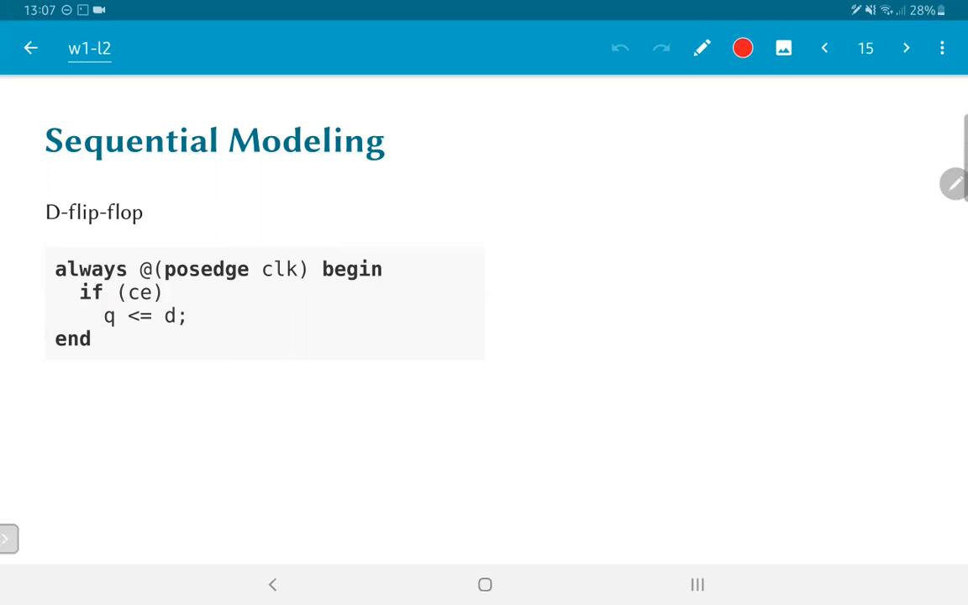
- Advance to page 16, the Sequential Modeling slide adding the D-latch example
left_click(906, 48)
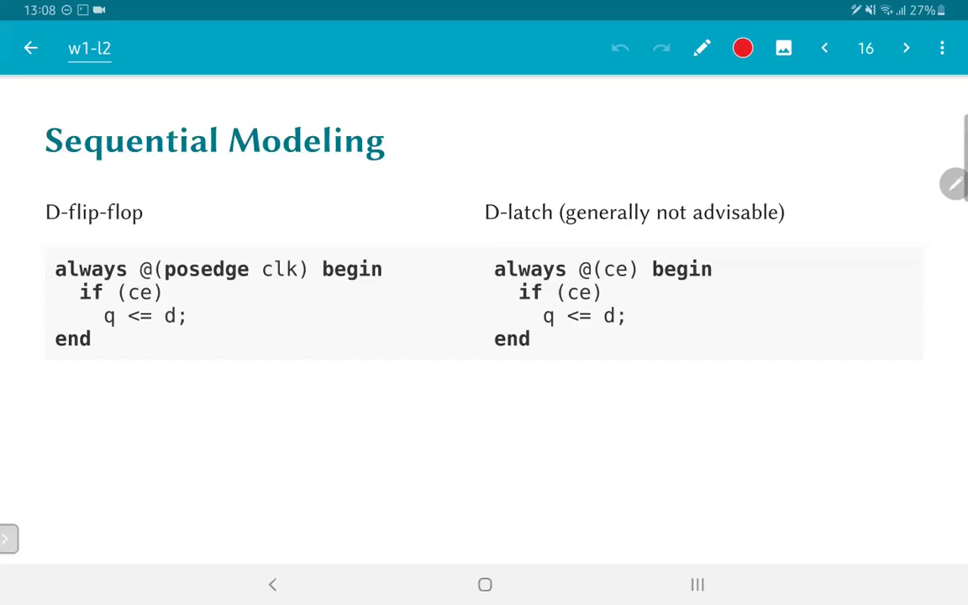
- Advance to page 17's Verilog assignments slide, then on to page 18
left_click(907, 47)
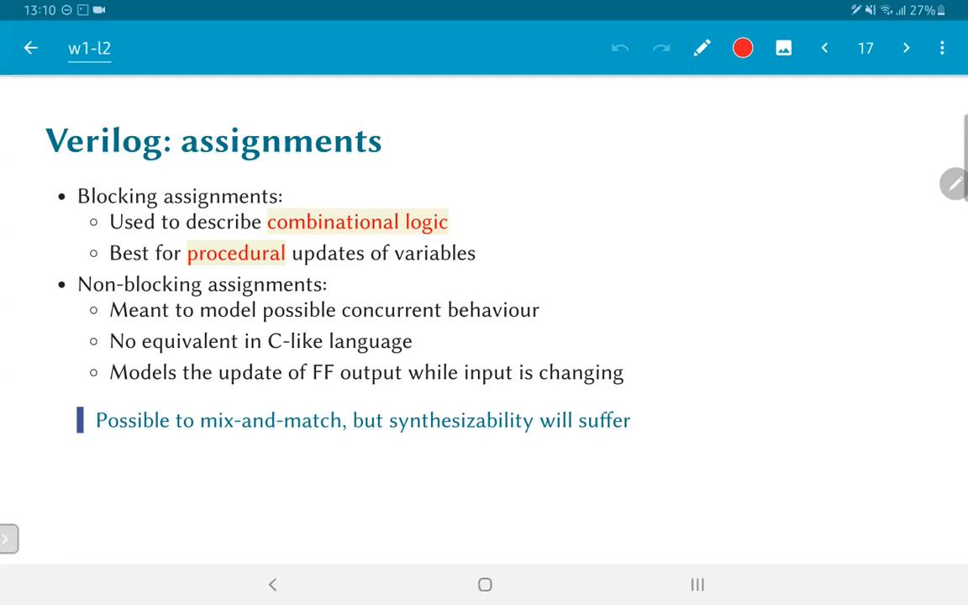
left_click(906, 47)
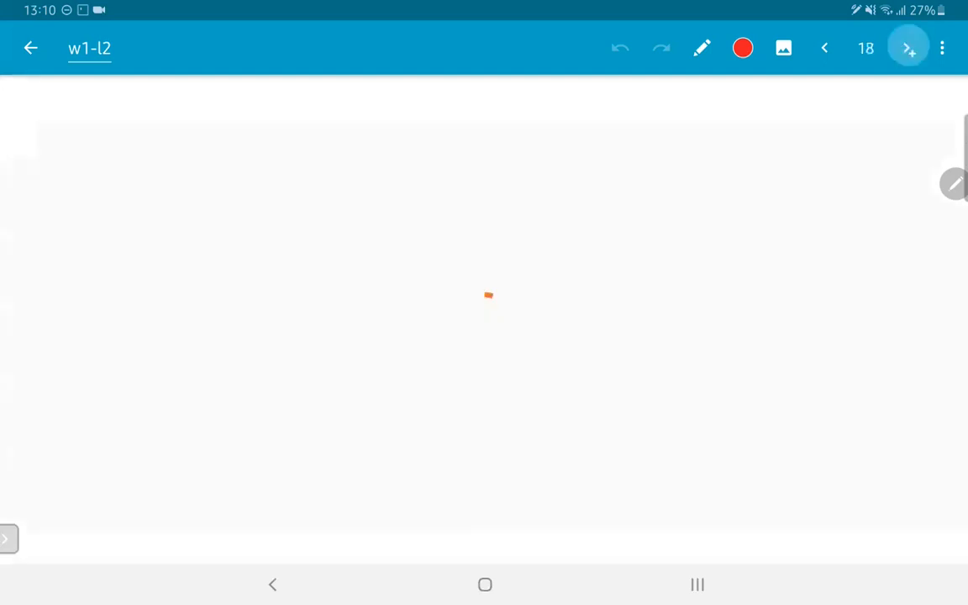